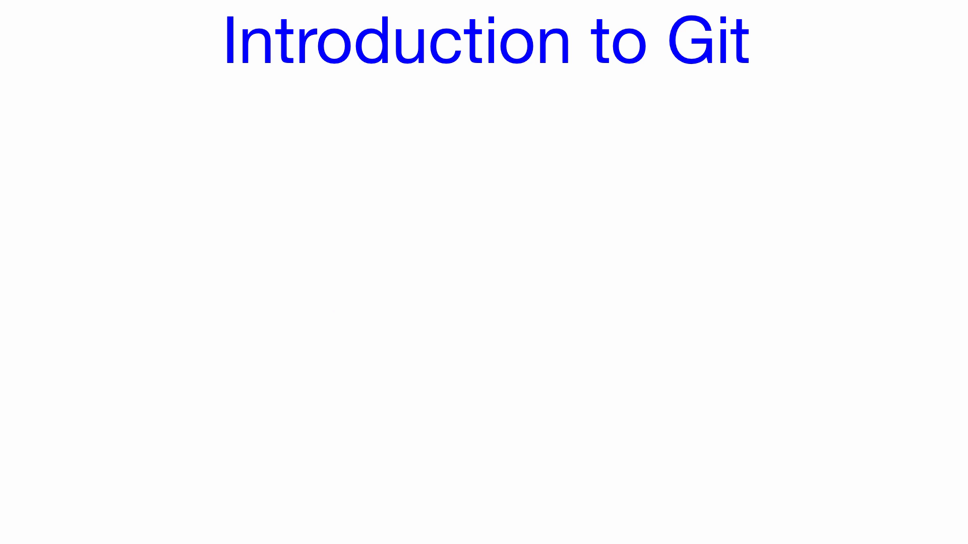
pyautogui.moveTo(704, 85)
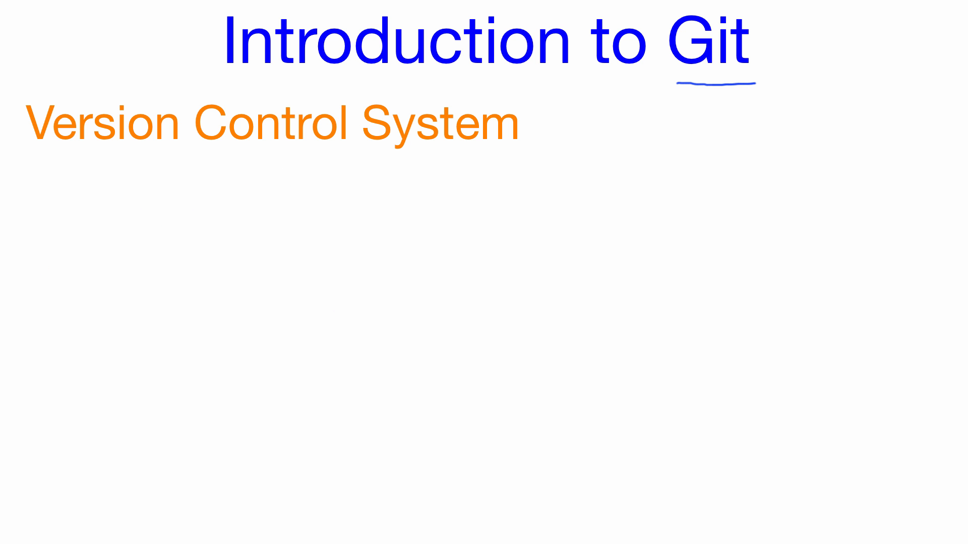
# - Advance the build to reveal the empty S1 box, its label, and the second snapshot box with two lines
pyautogui.click(109, 223)
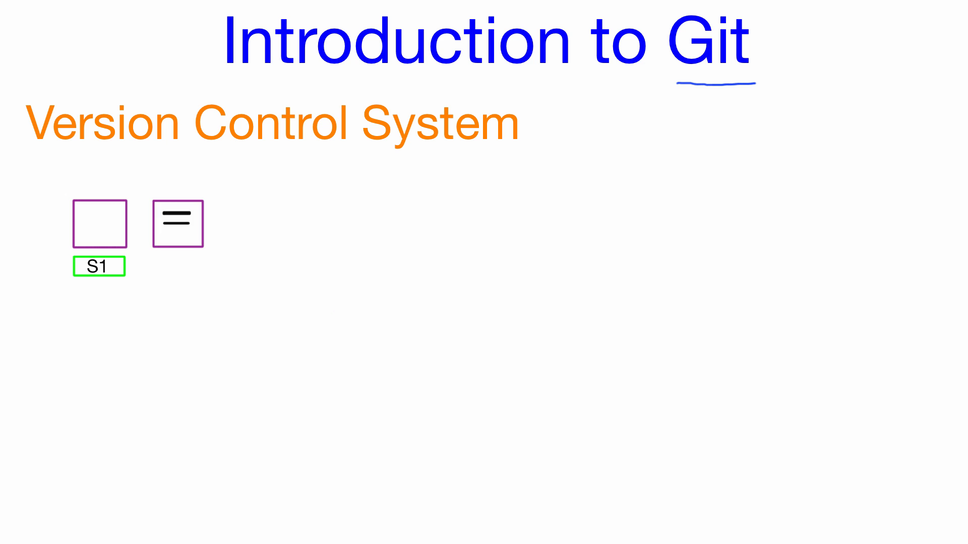
# - Advance the build so the second snapshot box gains its S2 label beside S1
pyautogui.click(168, 276)
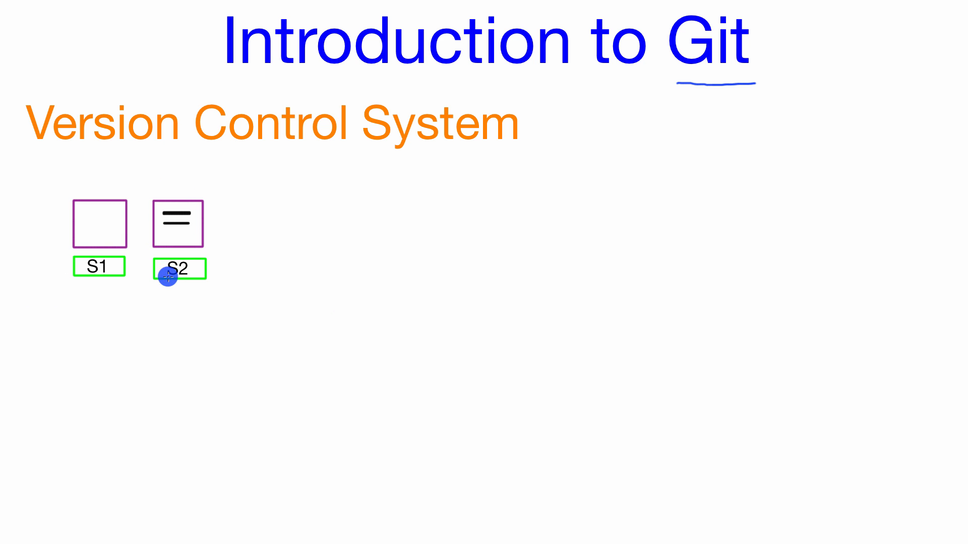
pyautogui.moveTo(179, 173)
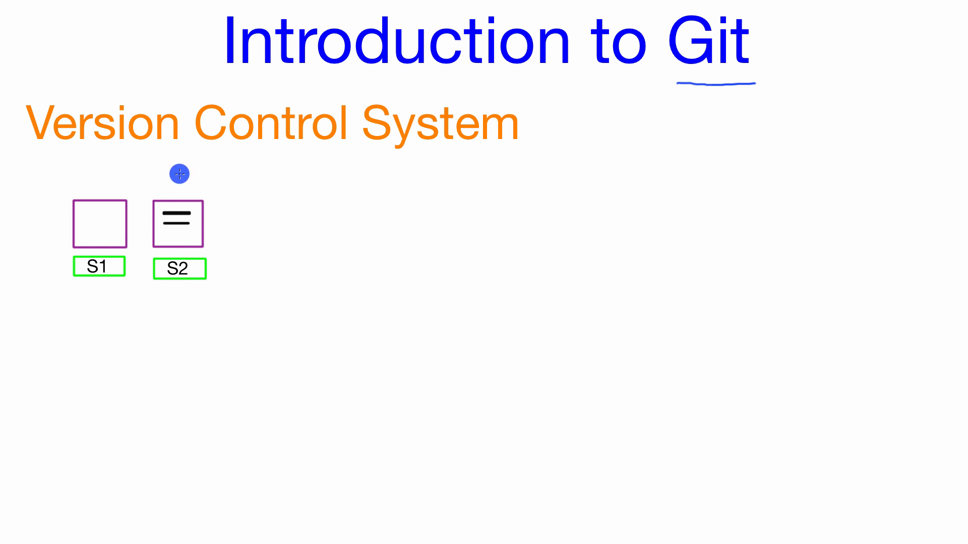
pyautogui.moveTo(155, 199)
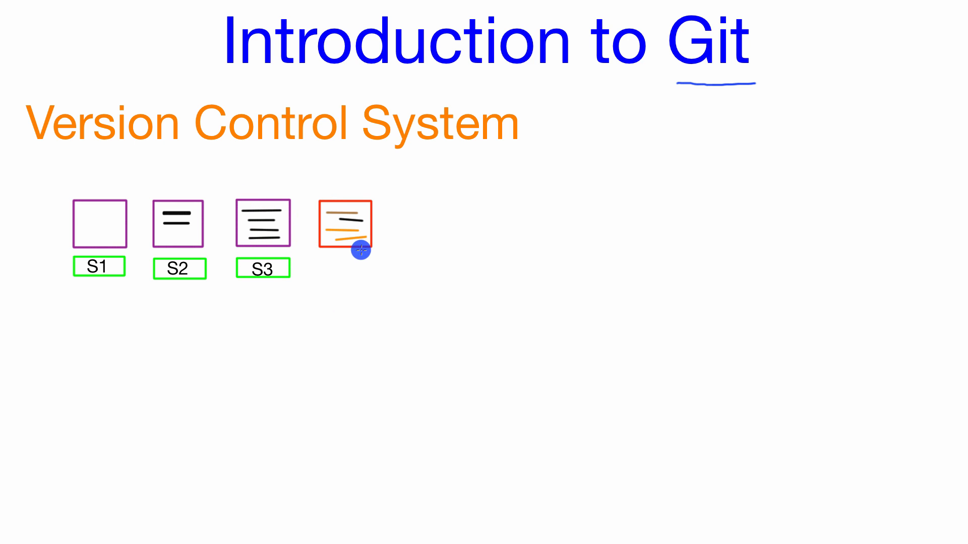
pyautogui.moveTo(370, 199)
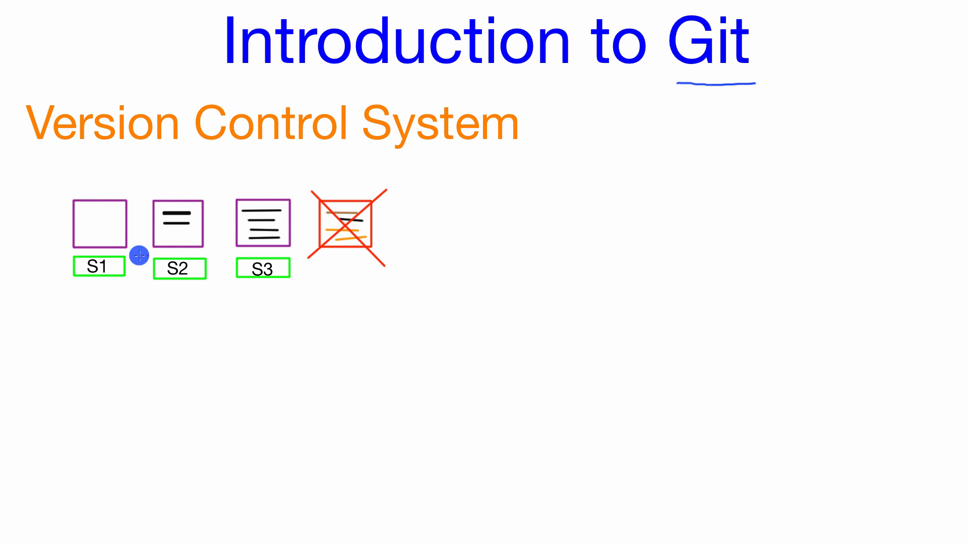
pyautogui.moveTo(111, 193)
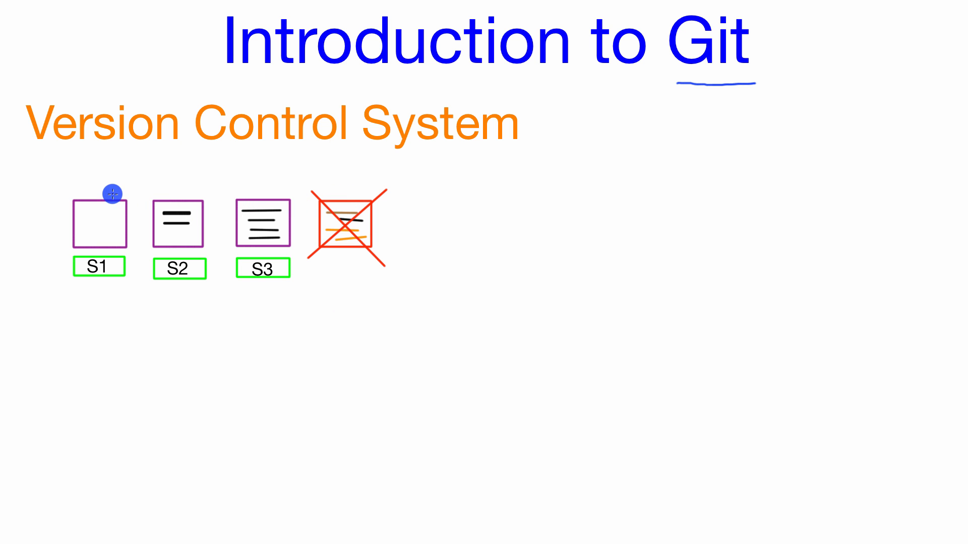
pyautogui.moveTo(94, 224)
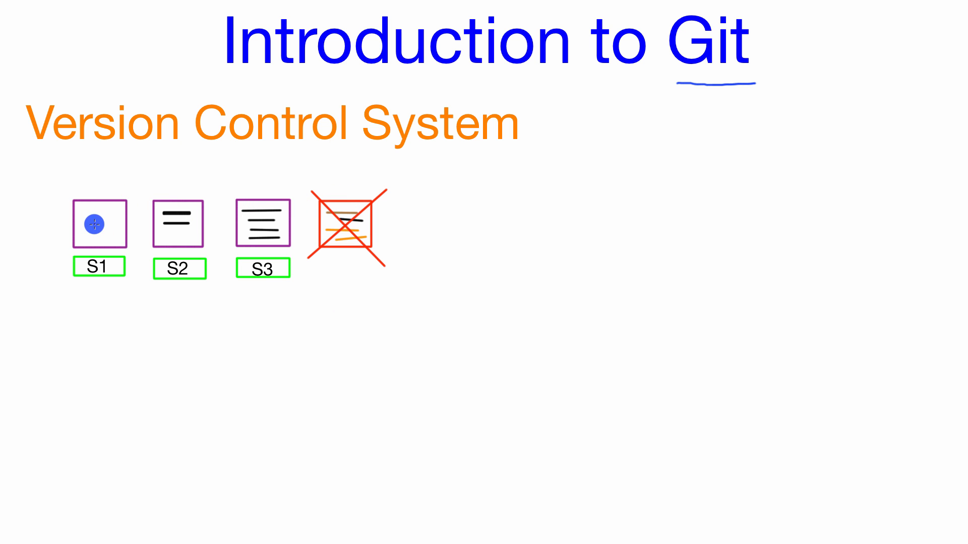
pyautogui.moveTo(274, 224)
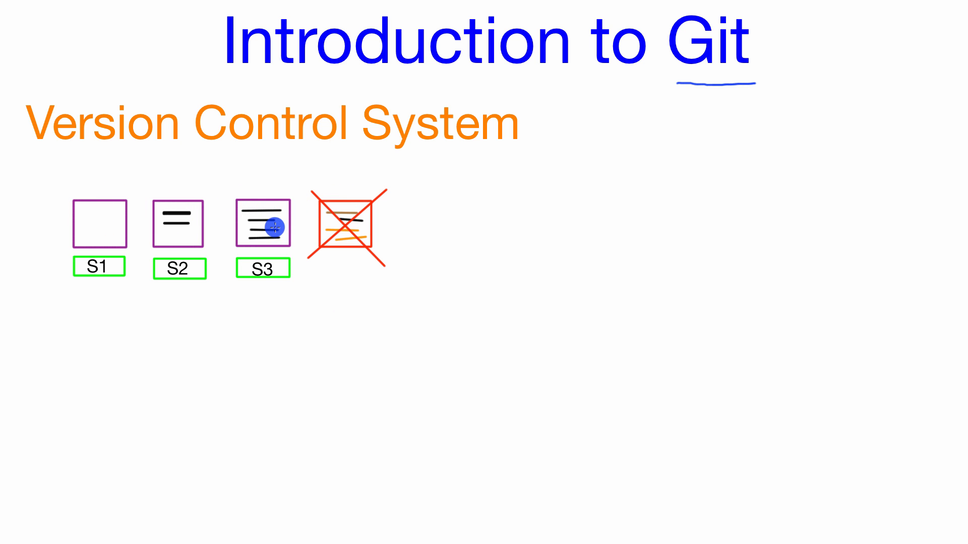
pyautogui.moveTo(358, 199)
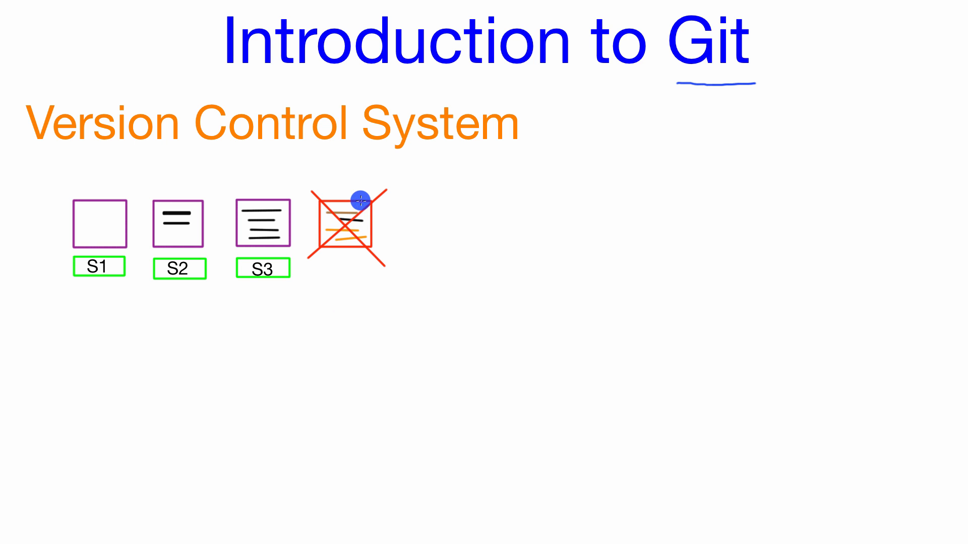
pyautogui.moveTo(326, 201)
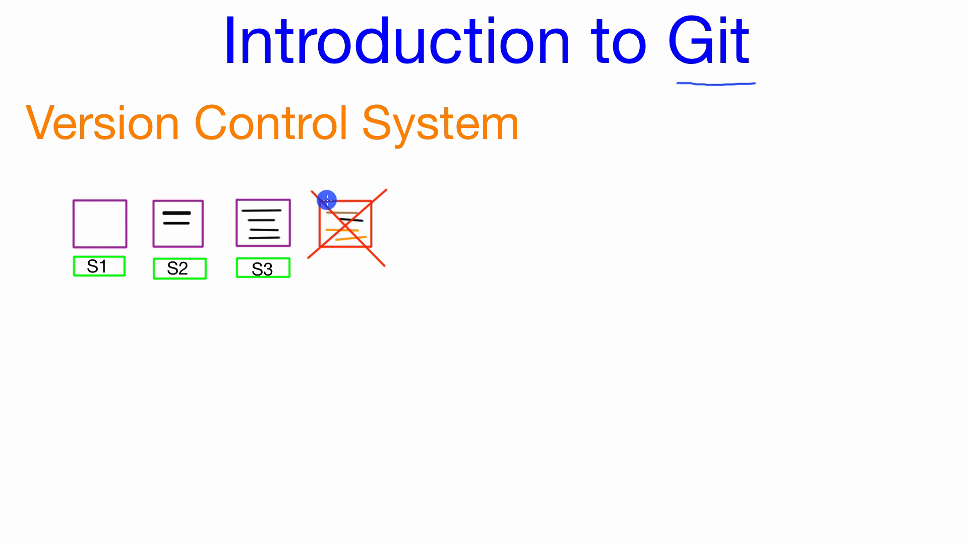
pyautogui.moveTo(242, 245)
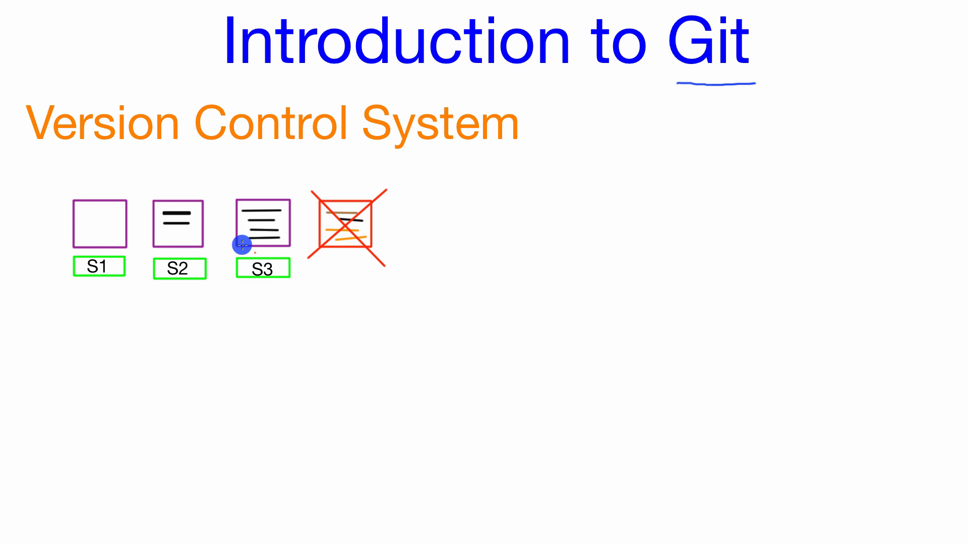
pyautogui.moveTo(229, 235)
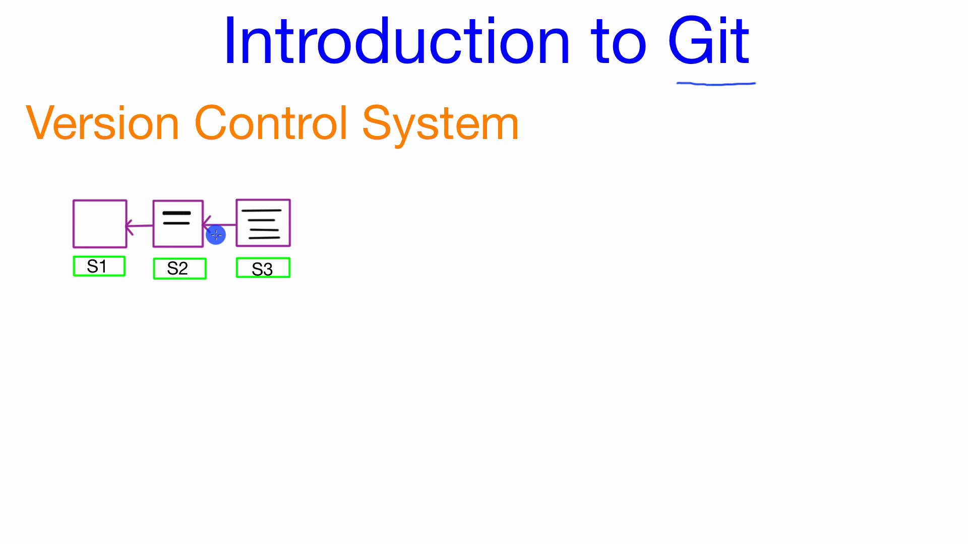
pyautogui.moveTo(79, 191)
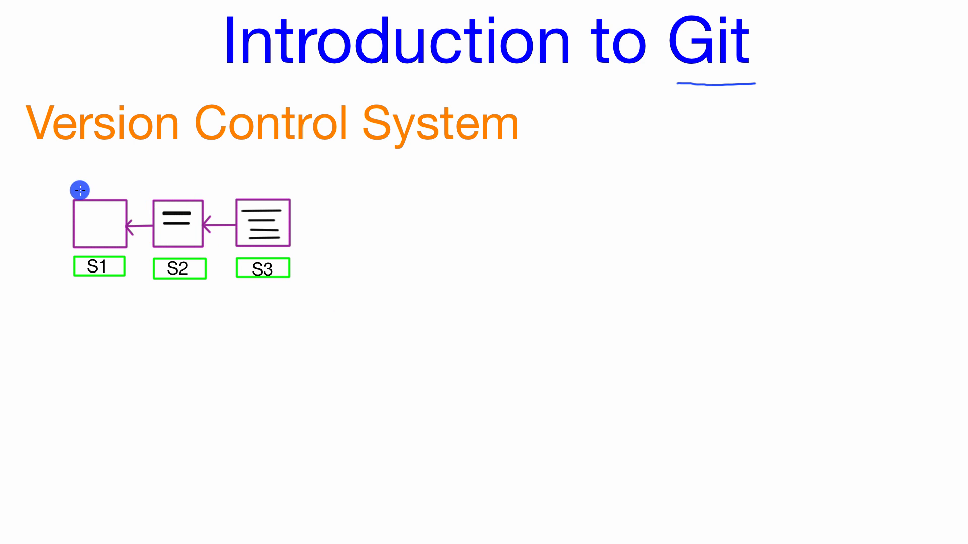
pyautogui.moveTo(122, 250)
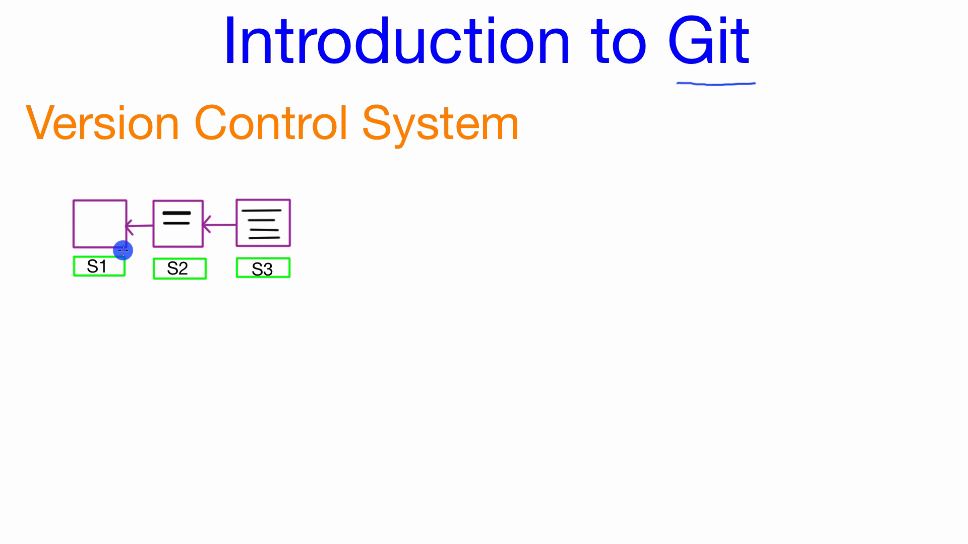
pyautogui.moveTo(114, 201)
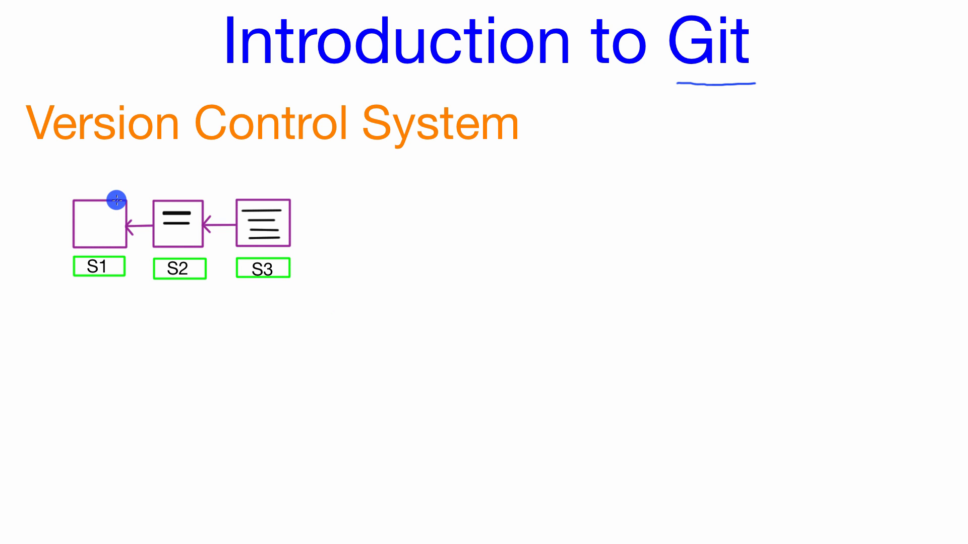
pyautogui.moveTo(319, 201)
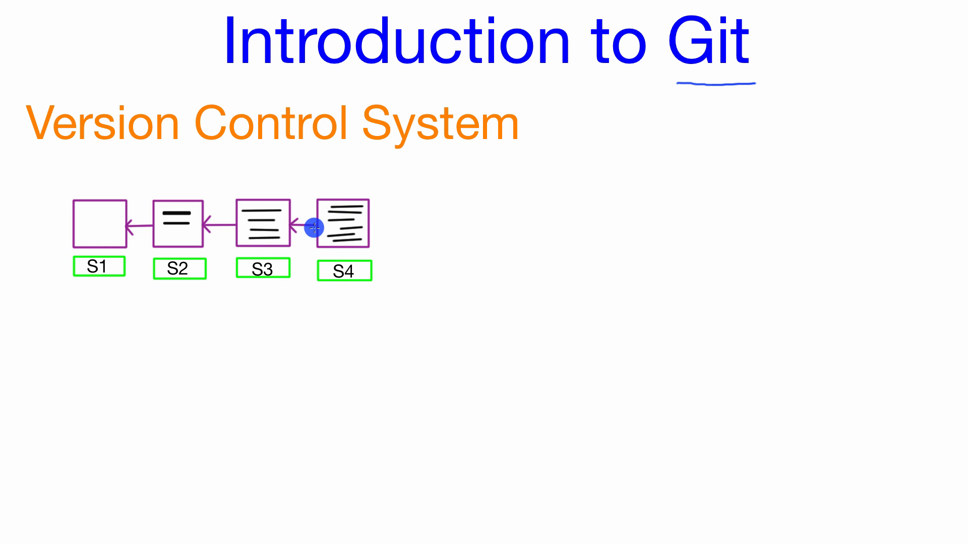
pyautogui.moveTo(376, 249)
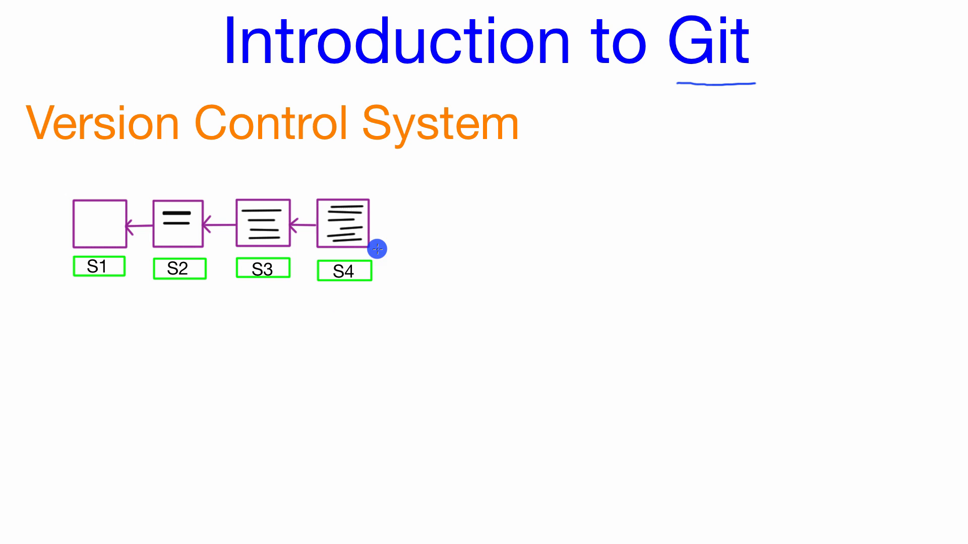
pyautogui.moveTo(372, 208)
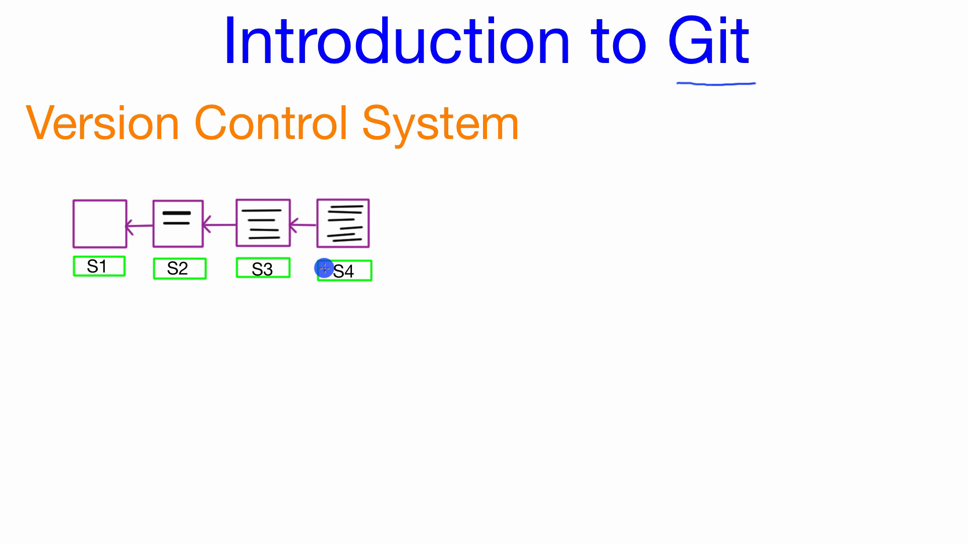
pyautogui.moveTo(307, 202)
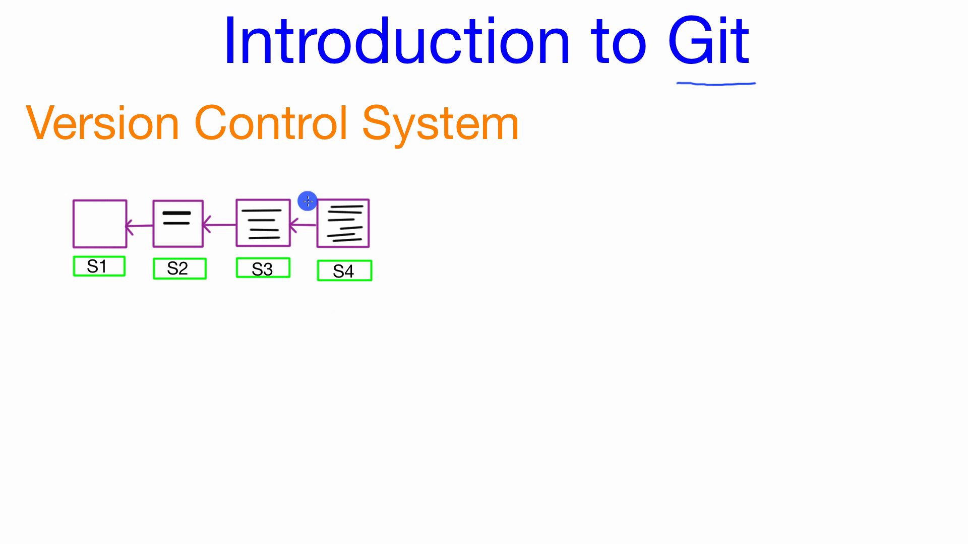
pyautogui.moveTo(366, 199)
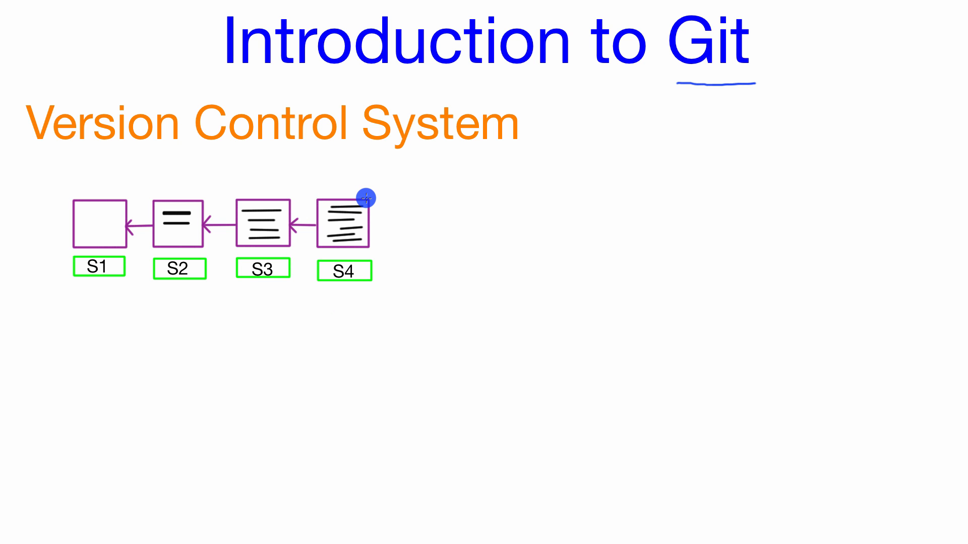
pyautogui.moveTo(363, 254)
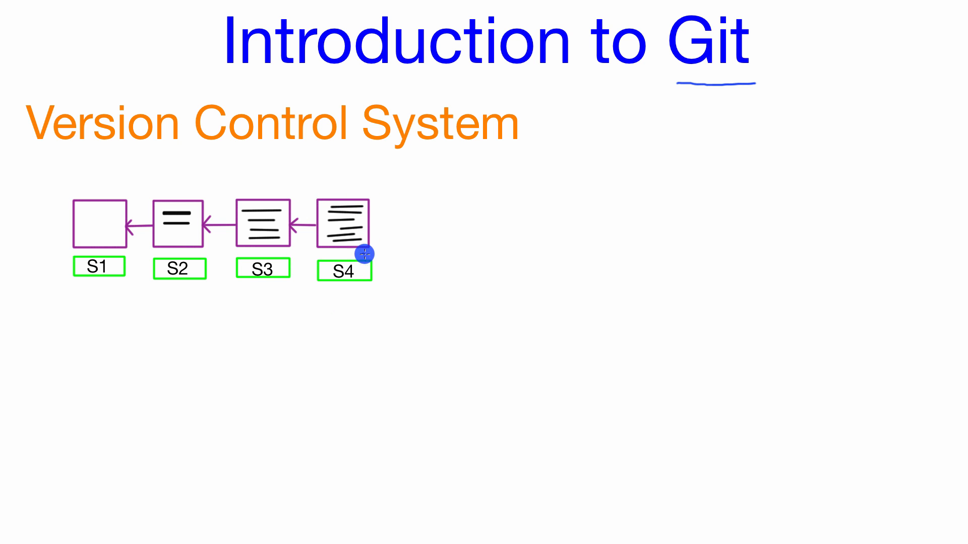
pyautogui.moveTo(324, 247)
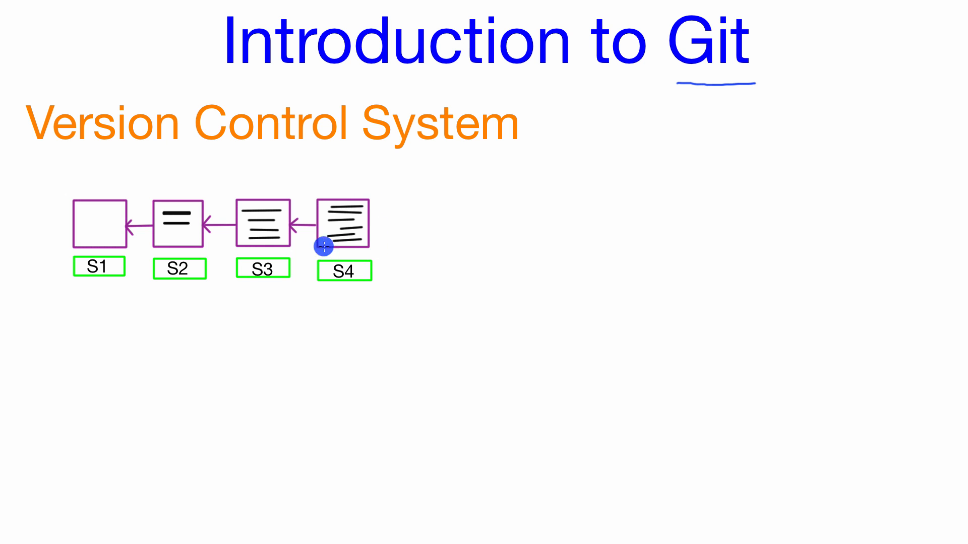
pyautogui.moveTo(324, 246)
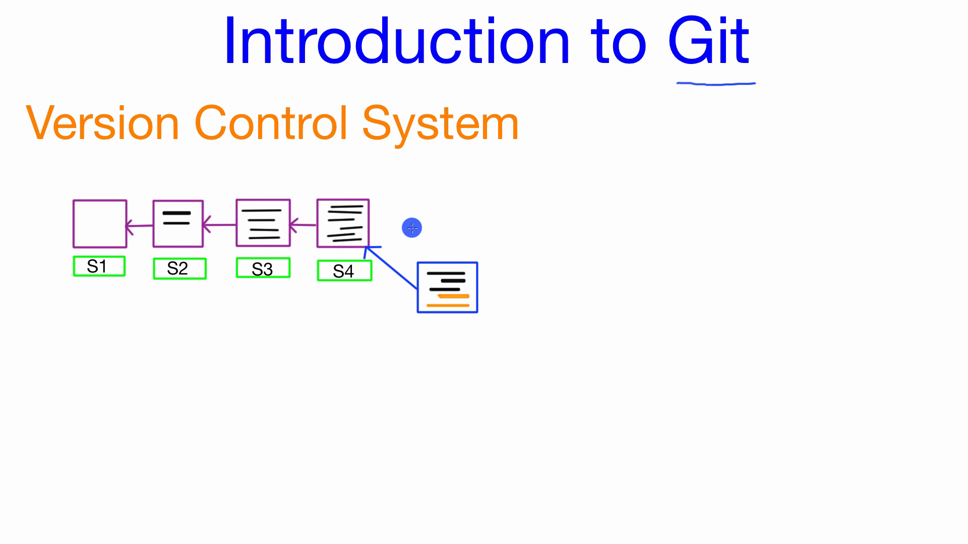
pyautogui.moveTo(358, 214)
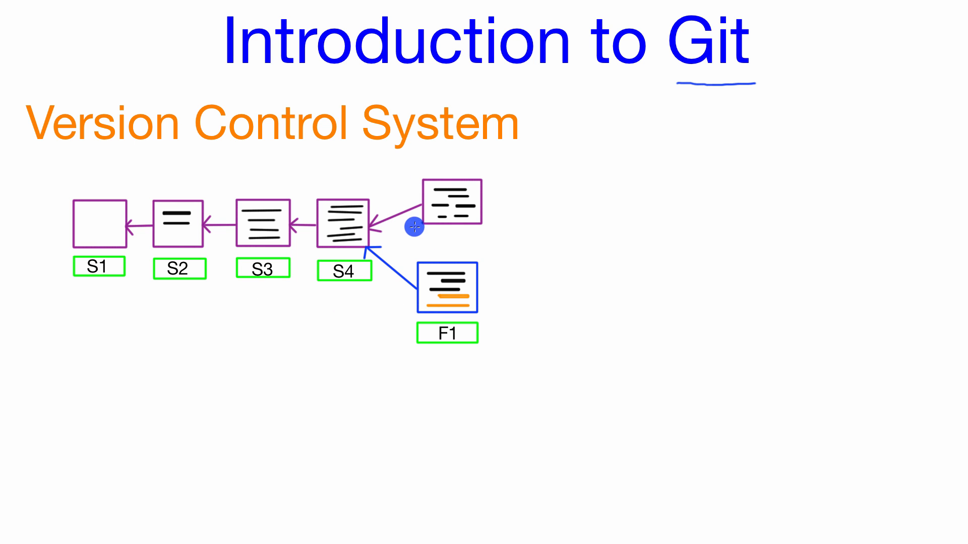
# - Advance the build to label the branch commits S5, S7 and F1, F2 off S4
pyautogui.click(451, 241)
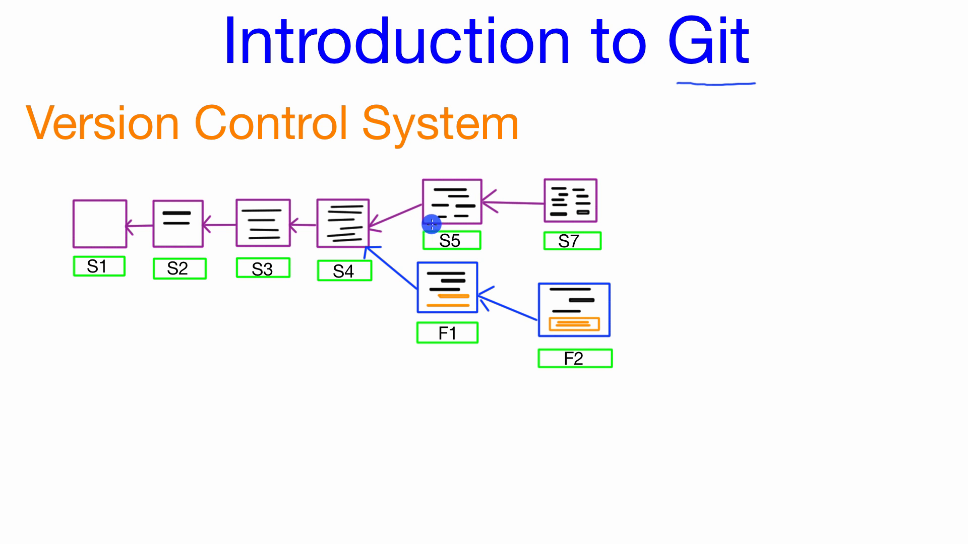
pyautogui.moveTo(431, 295)
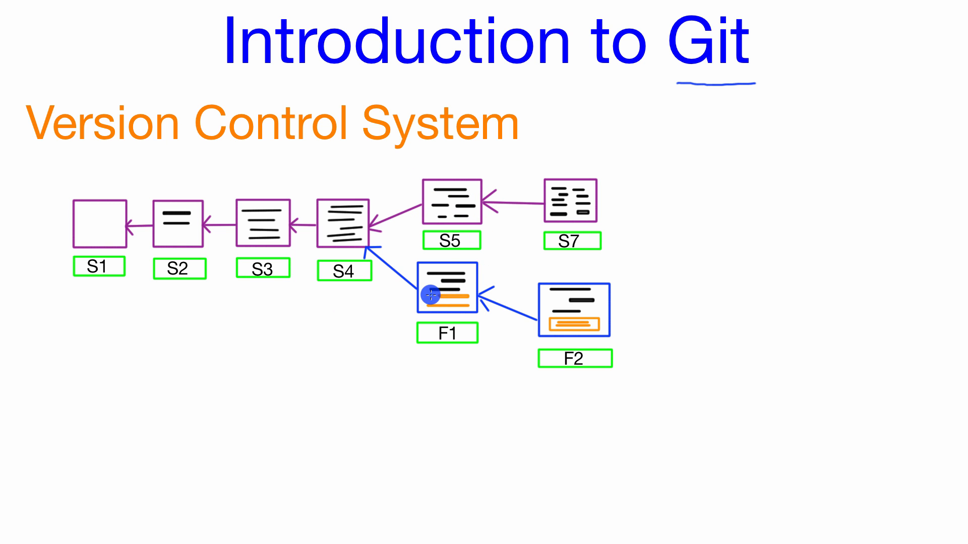
pyautogui.moveTo(461, 224)
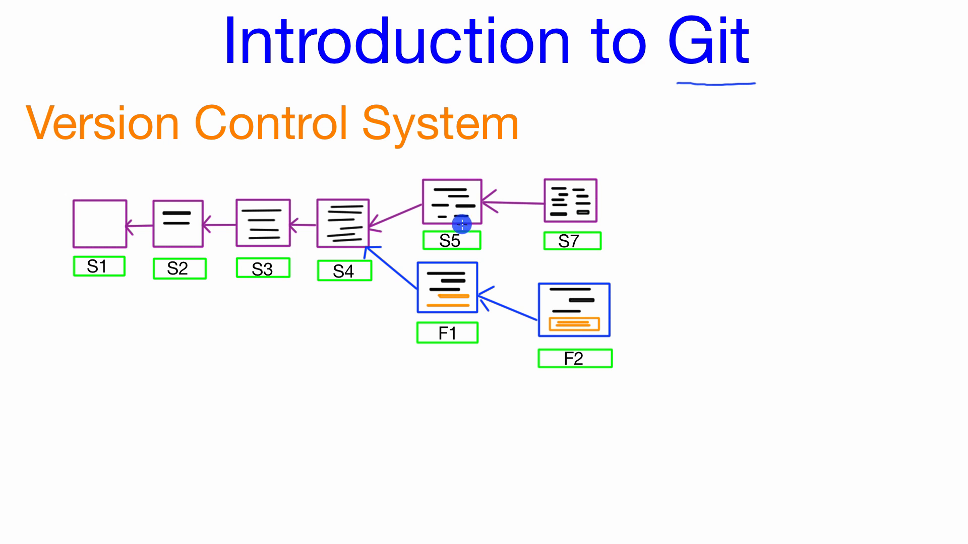
pyautogui.moveTo(546, 221)
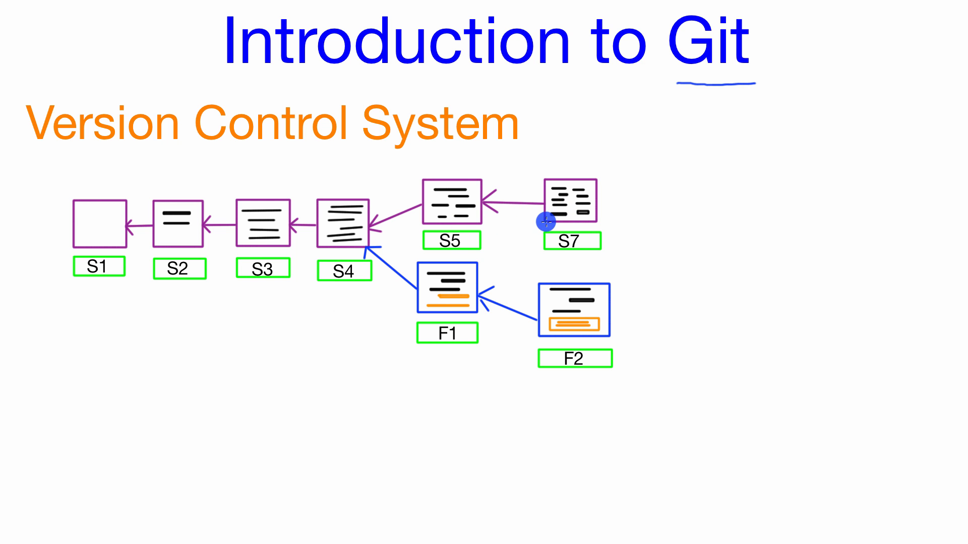
pyautogui.moveTo(531, 314)
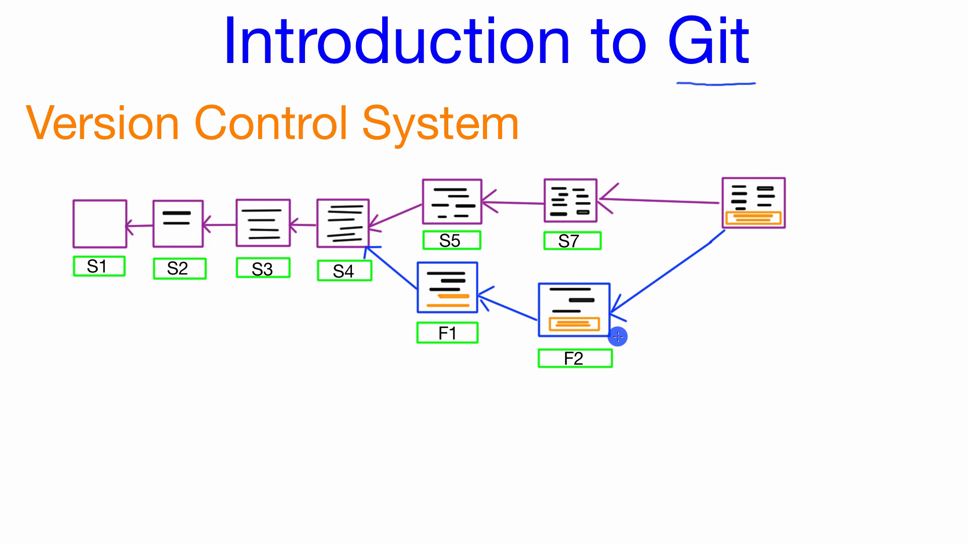
pyautogui.moveTo(654, 210)
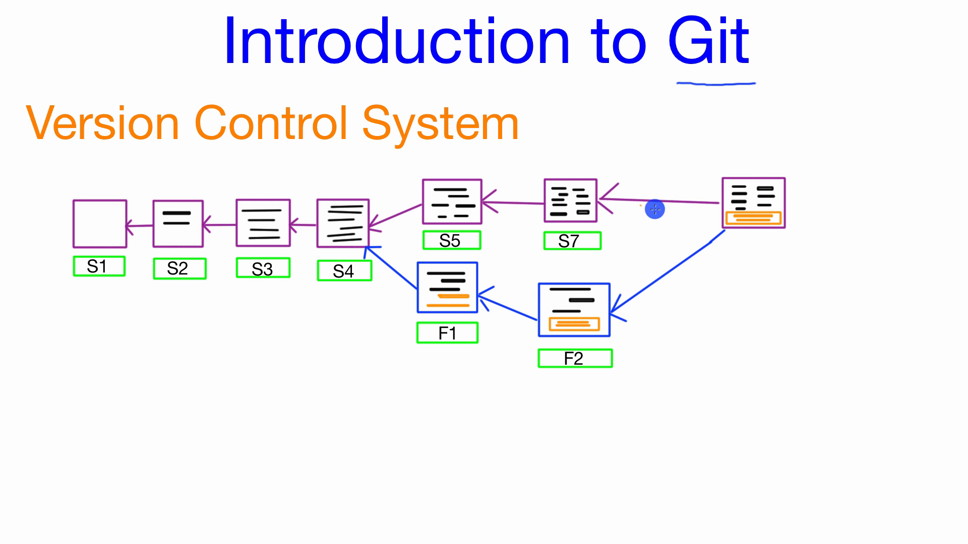
pyautogui.moveTo(773, 231)
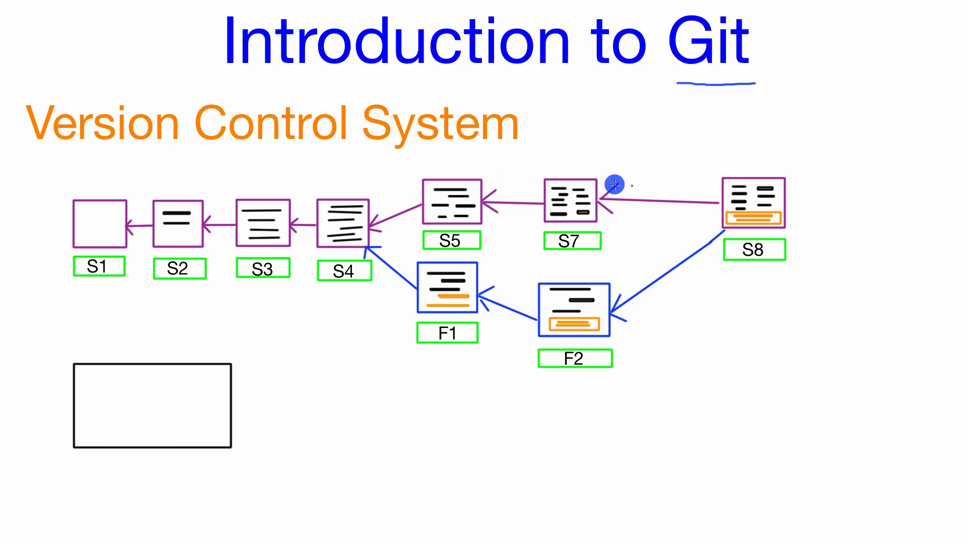
pyautogui.moveTo(89, 381)
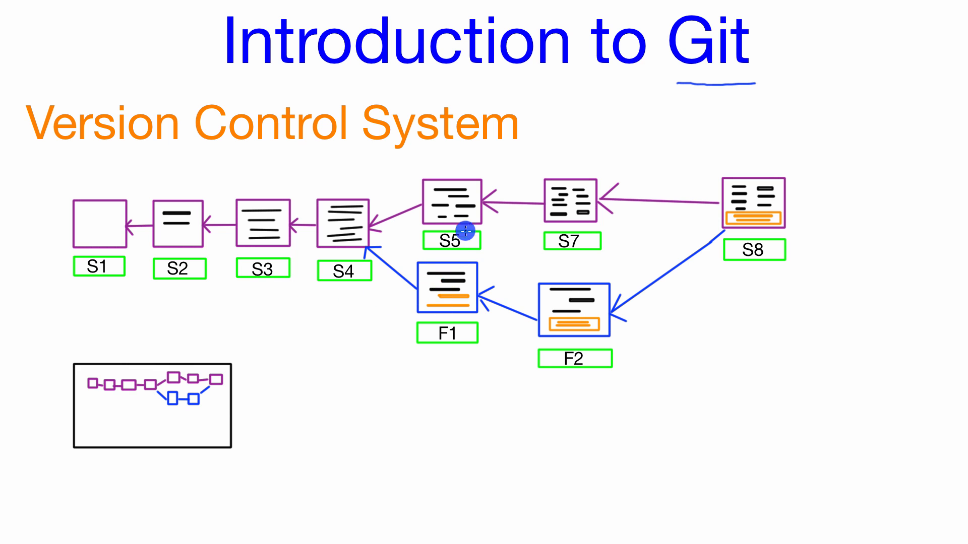
pyautogui.moveTo(188, 366)
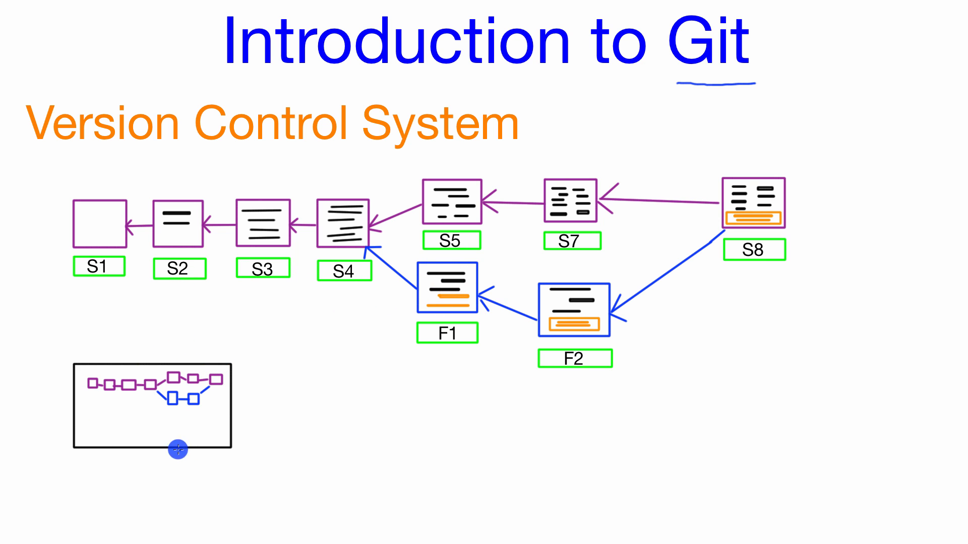
pyautogui.moveTo(92, 414)
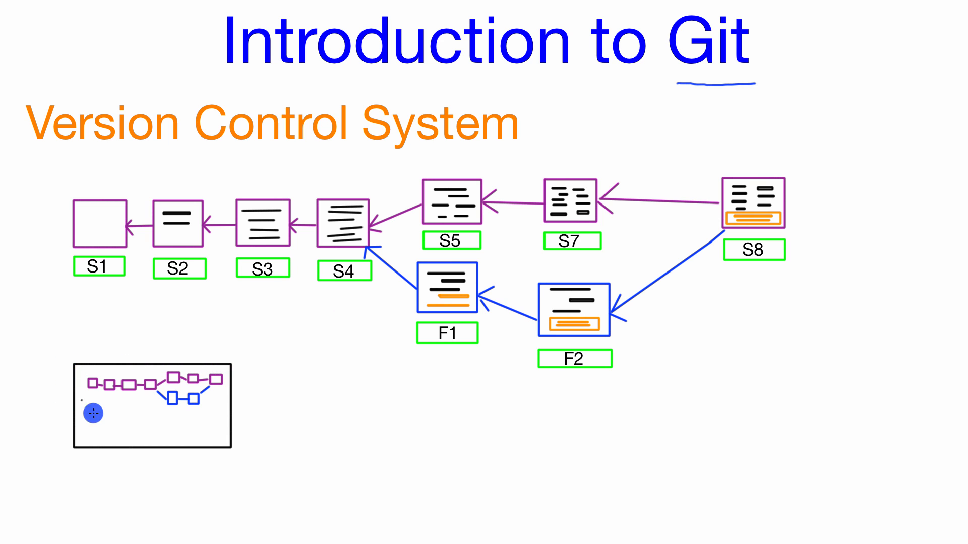
pyautogui.moveTo(241, 414)
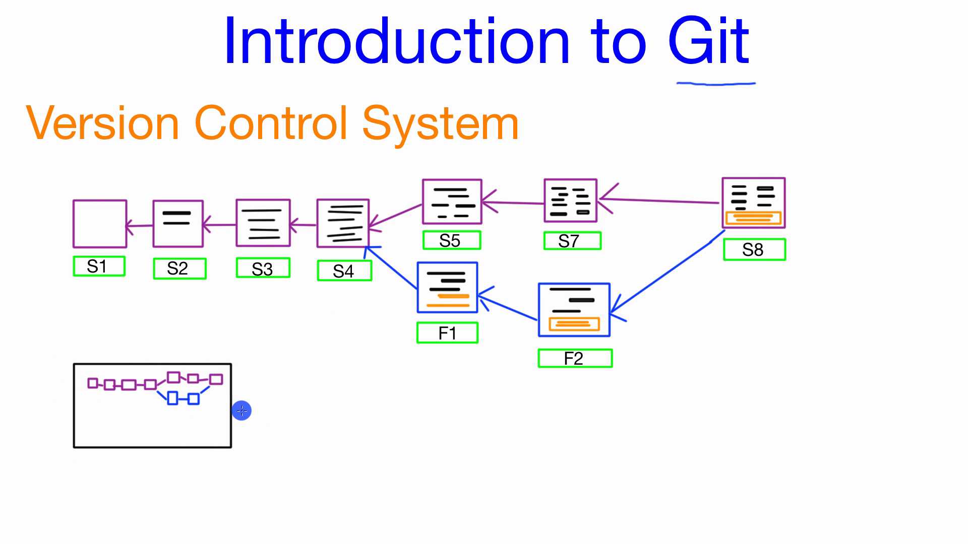
pyautogui.moveTo(248, 413)
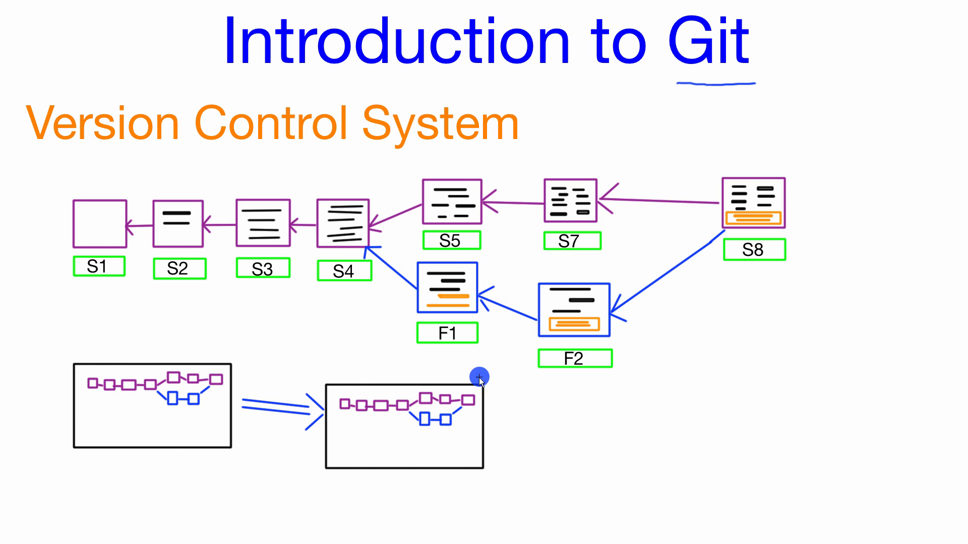
pyautogui.moveTo(473, 426)
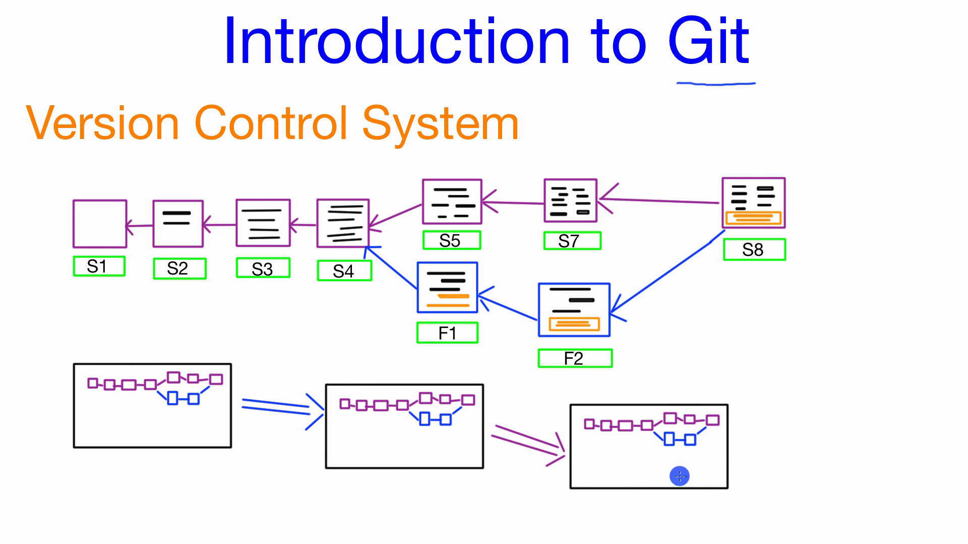
pyautogui.moveTo(574, 411)
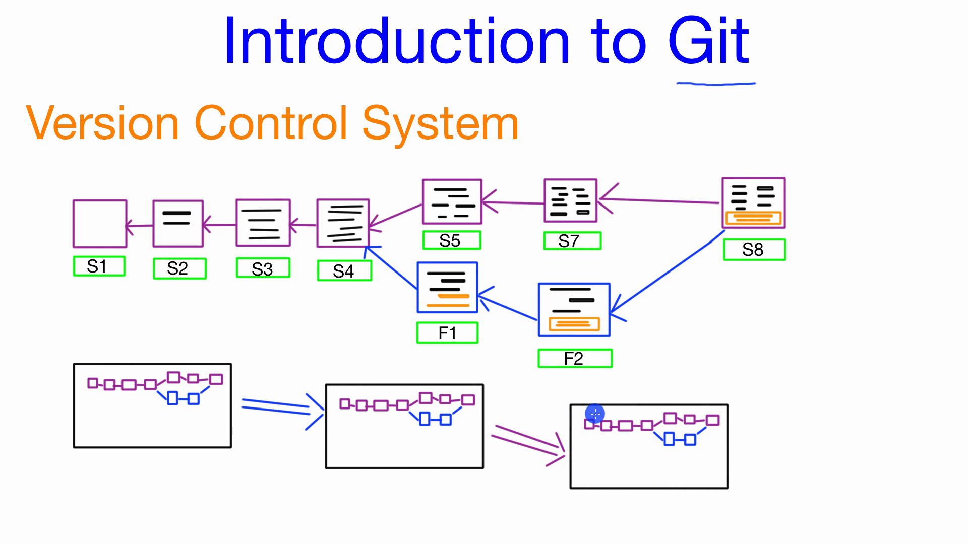
pyautogui.moveTo(688, 428)
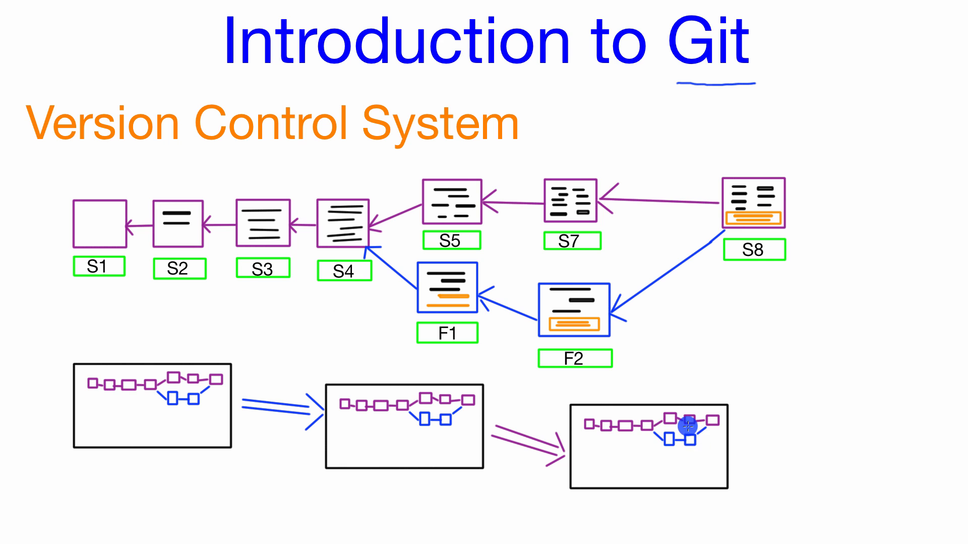
pyautogui.moveTo(569, 439)
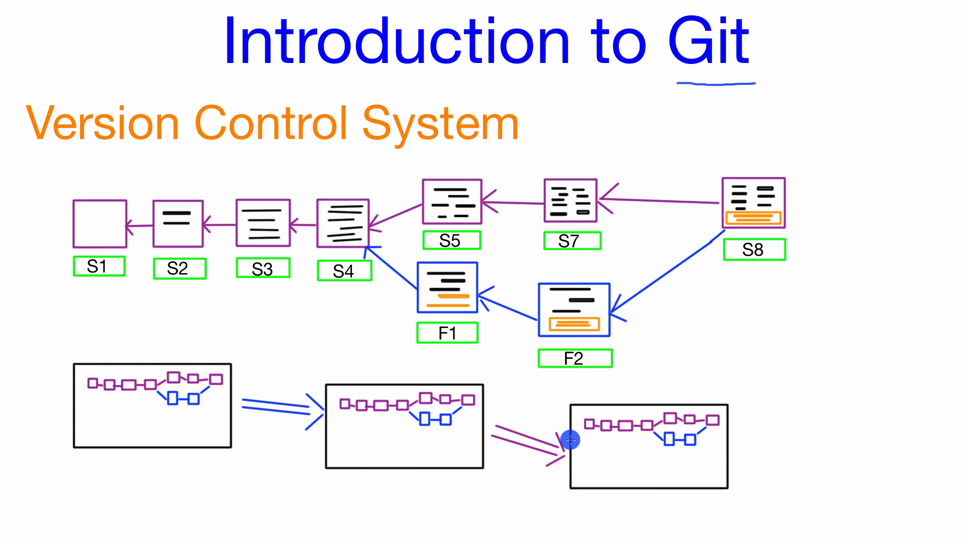
pyautogui.moveTo(485, 458)
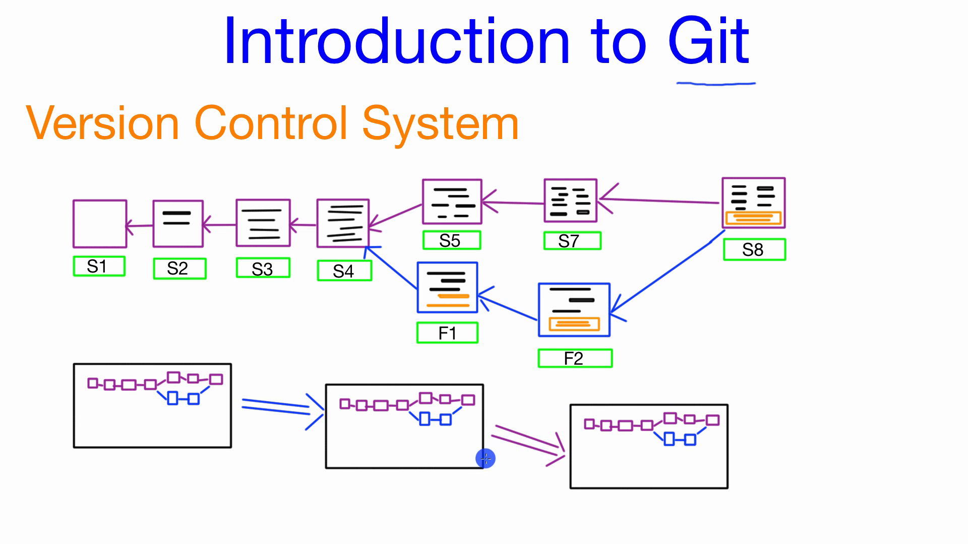
pyautogui.moveTo(484, 464)
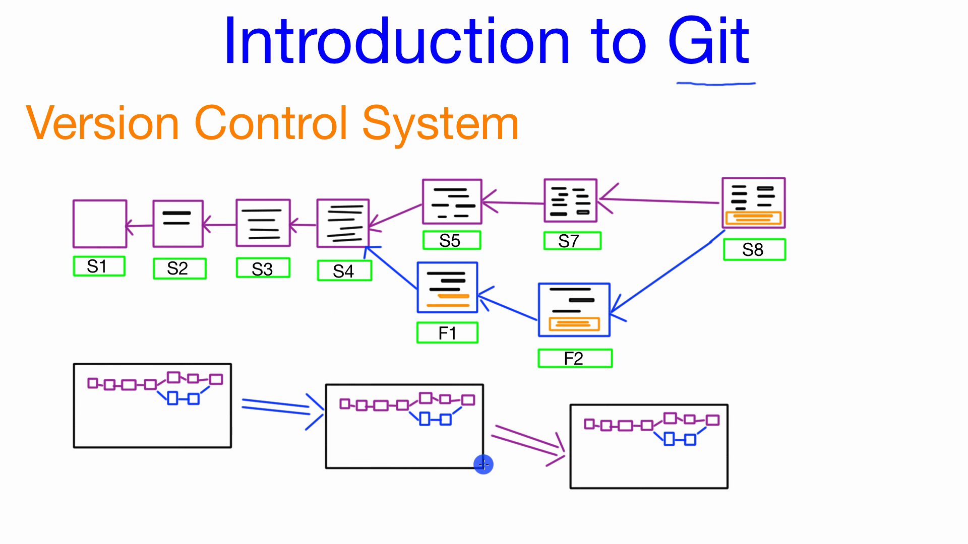
pyautogui.moveTo(260, 382)
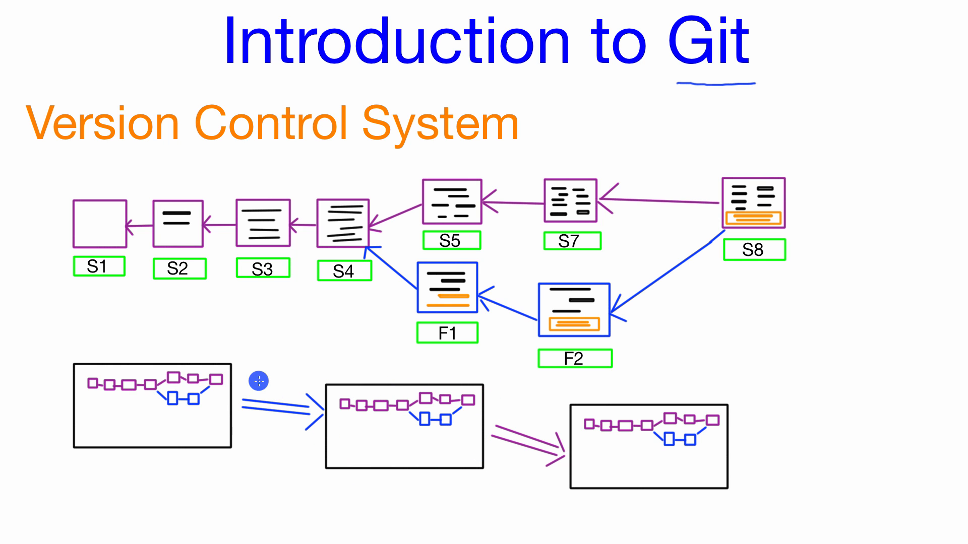
pyautogui.moveTo(199, 365)
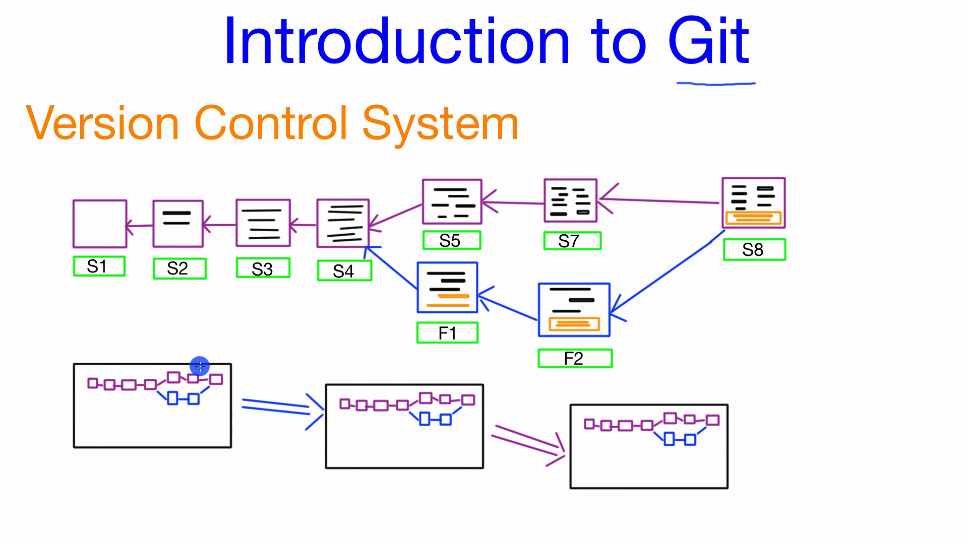
pyautogui.moveTo(221, 409)
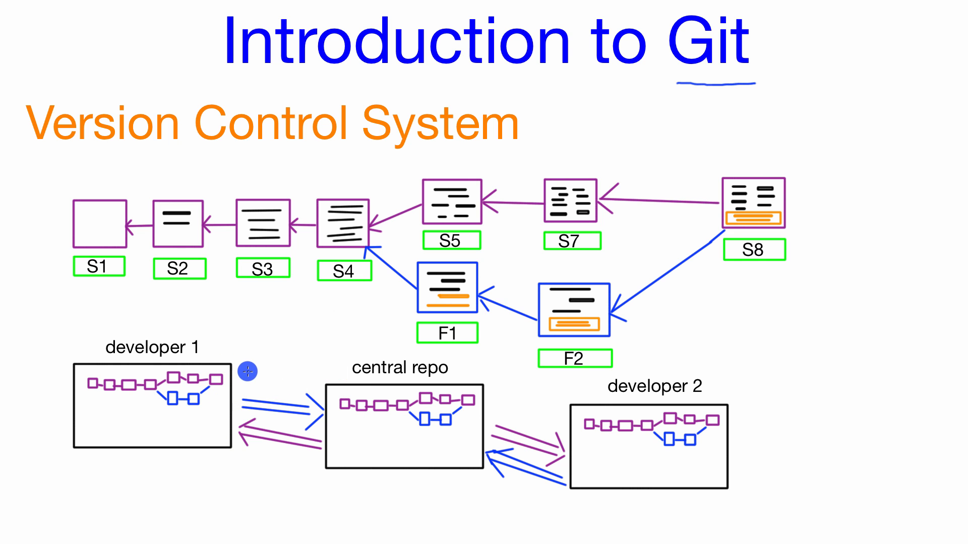
pyautogui.moveTo(577, 410)
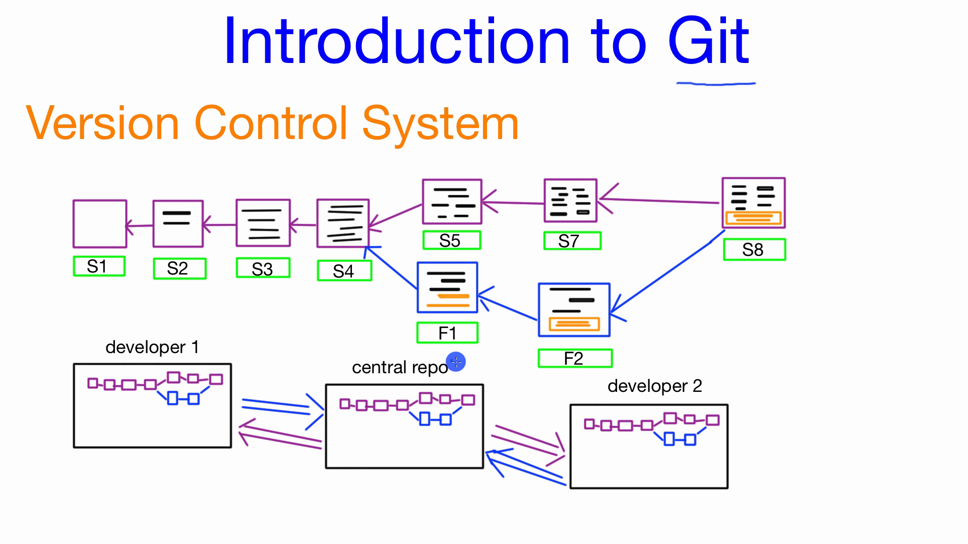
pyautogui.moveTo(566, 406)
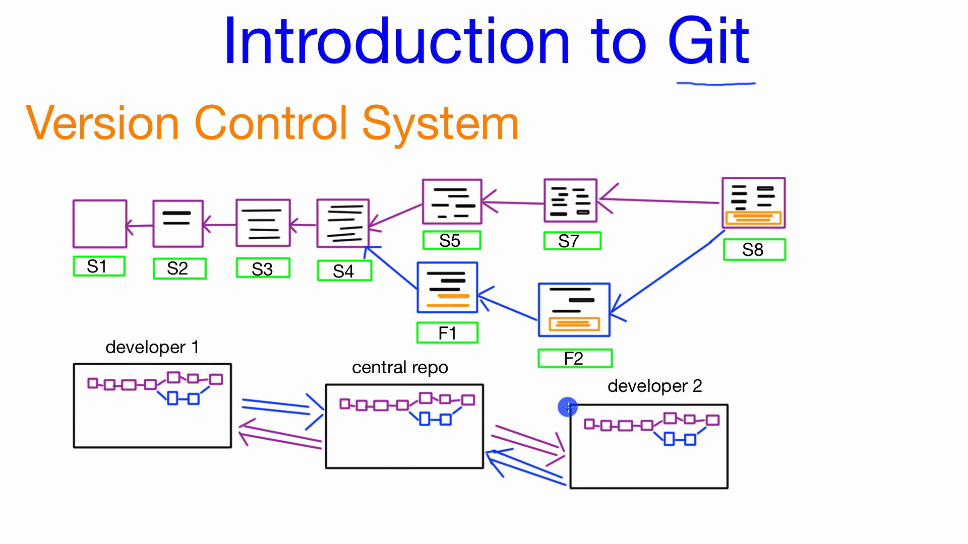
pyautogui.moveTo(547, 475)
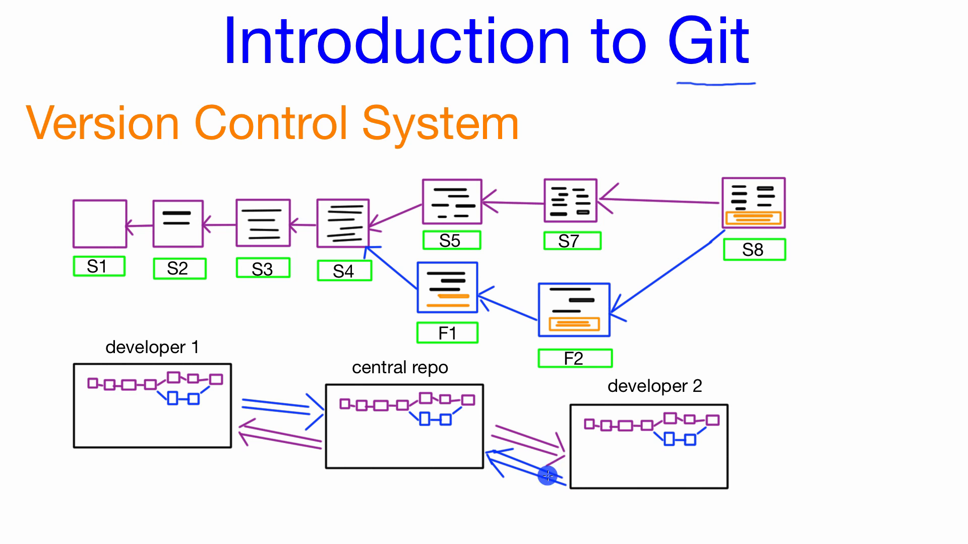
pyautogui.moveTo(488, 451)
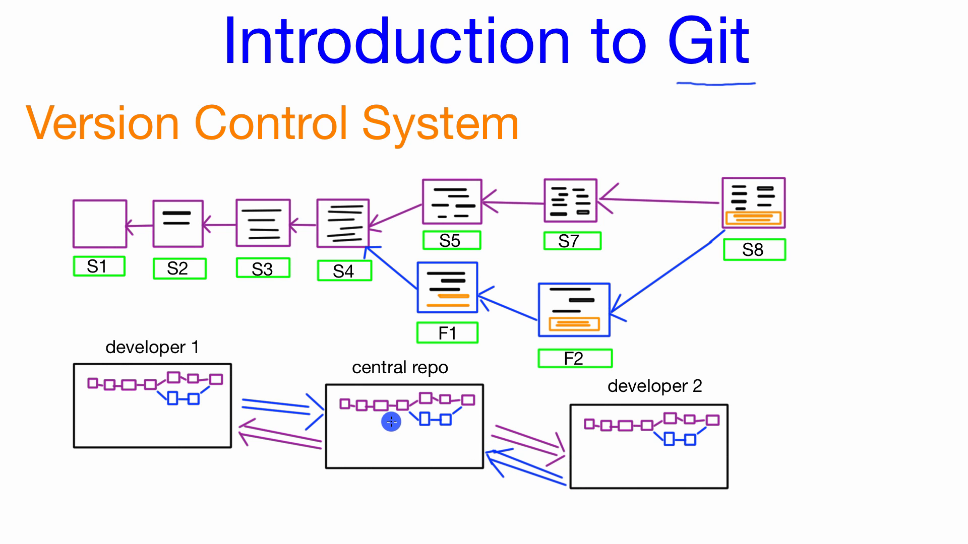
pyautogui.moveTo(494, 425)
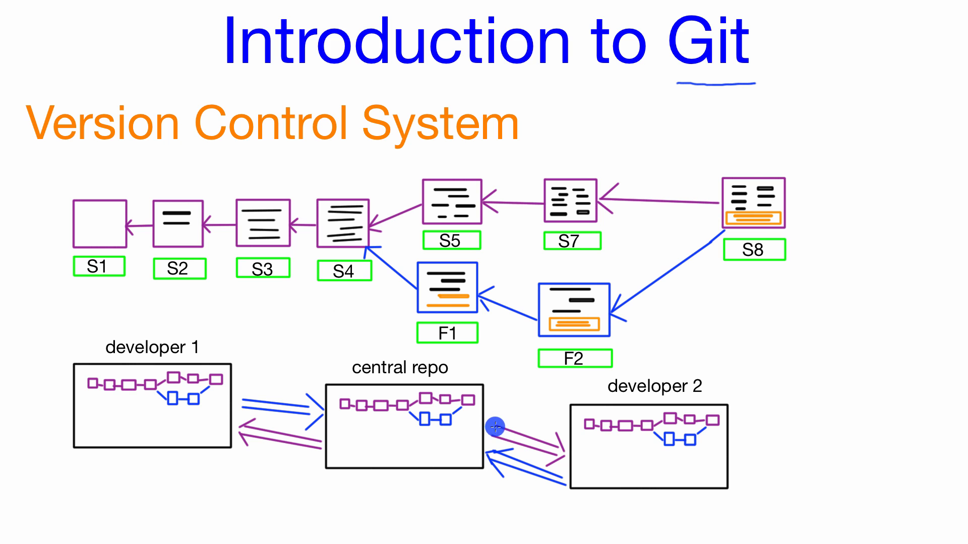
pyautogui.moveTo(549, 450)
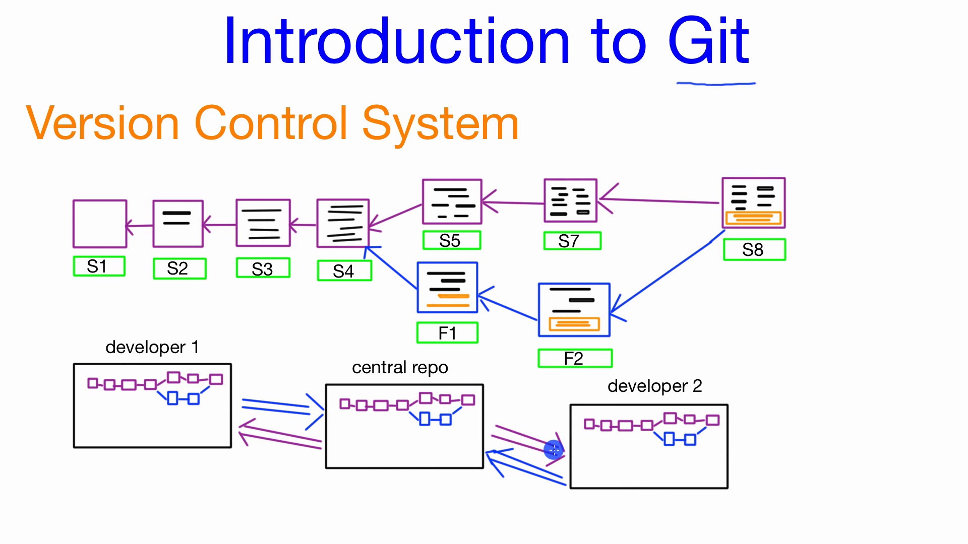
pyautogui.moveTo(552, 453)
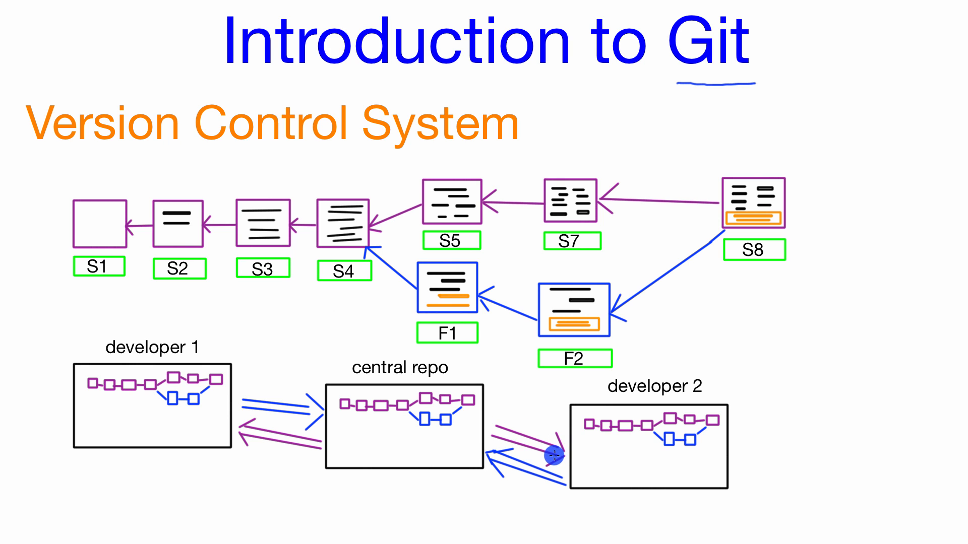
pyautogui.moveTo(61, 245)
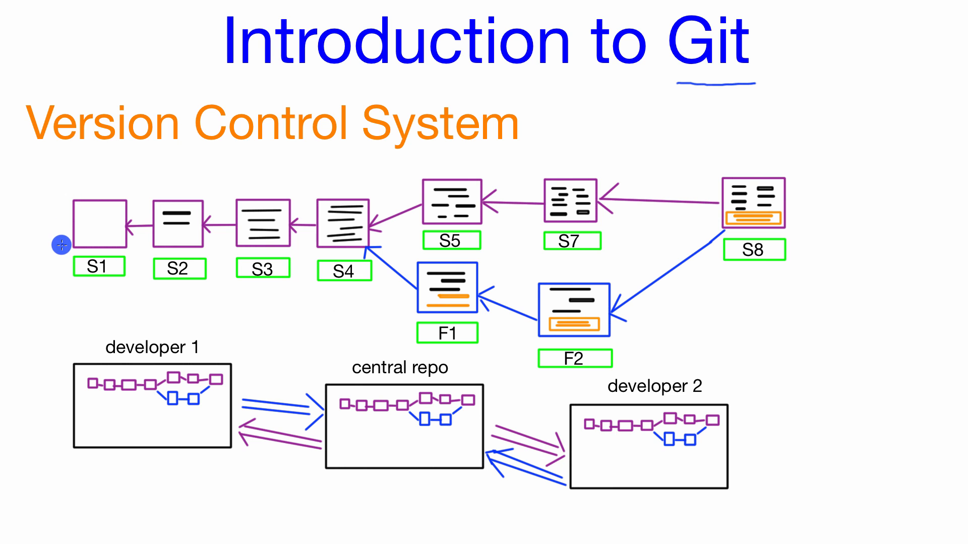
pyautogui.moveTo(117, 236)
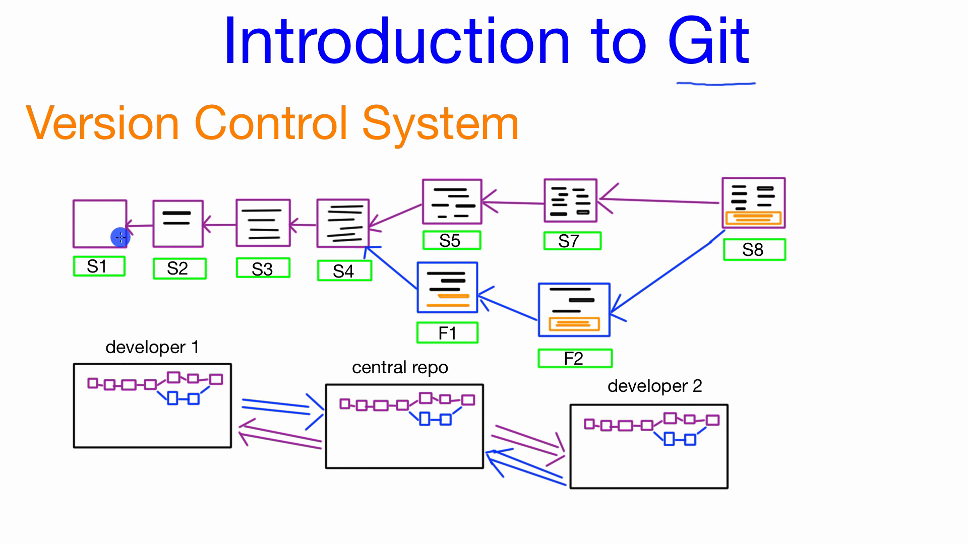
pyautogui.moveTo(395, 256)
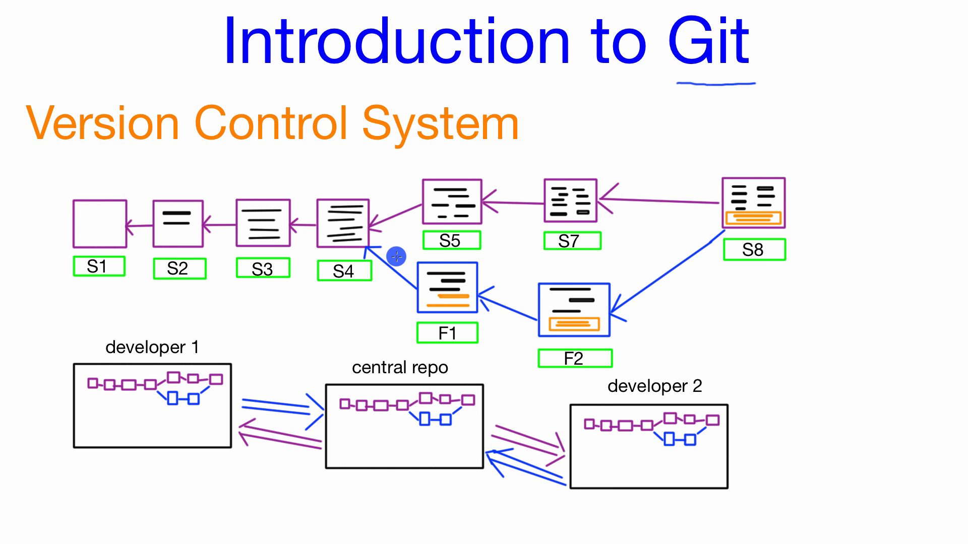
pyautogui.moveTo(538, 326)
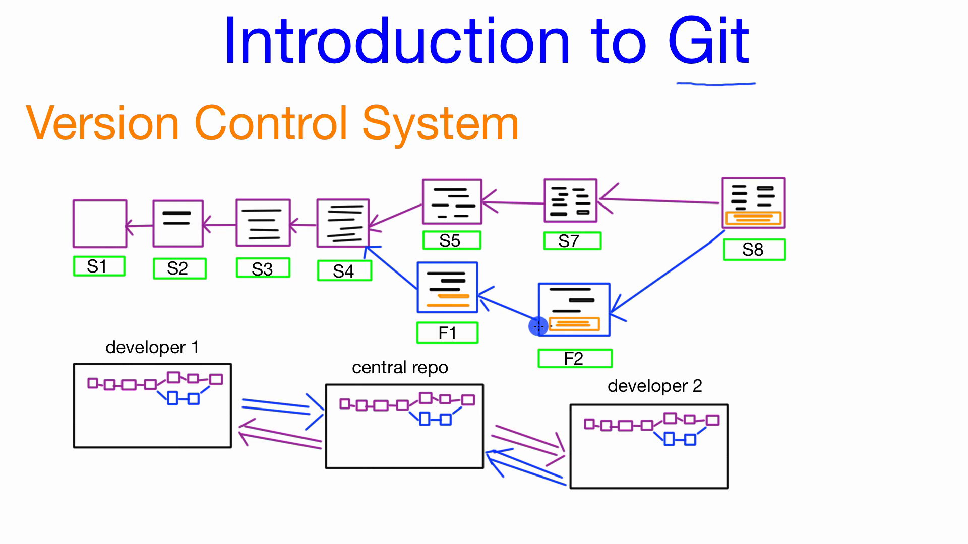
pyautogui.moveTo(54, 428)
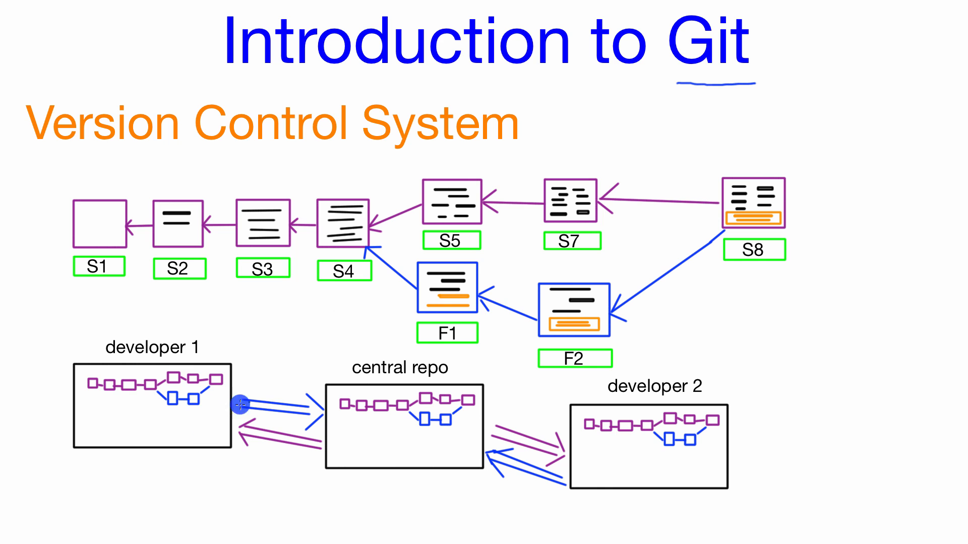
pyautogui.moveTo(456, 394)
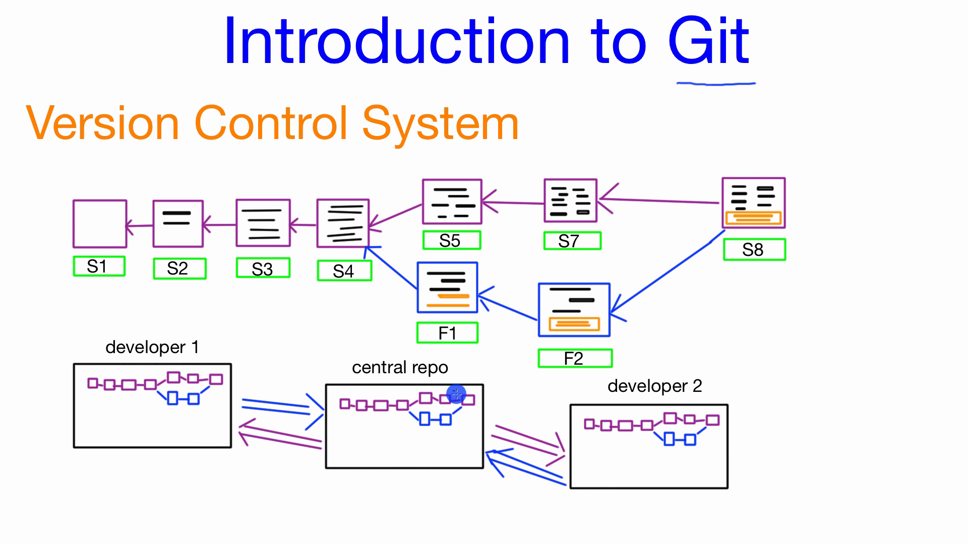
pyautogui.moveTo(329, 410)
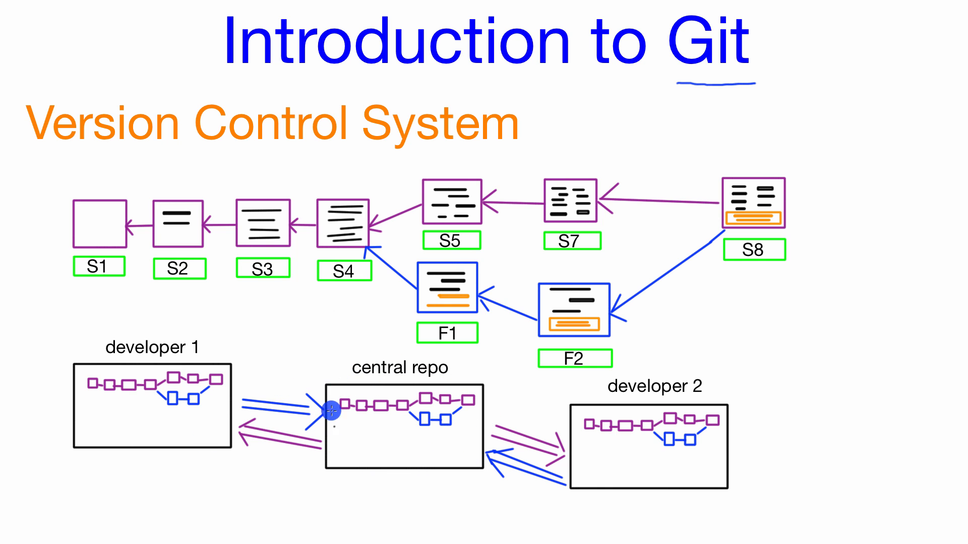